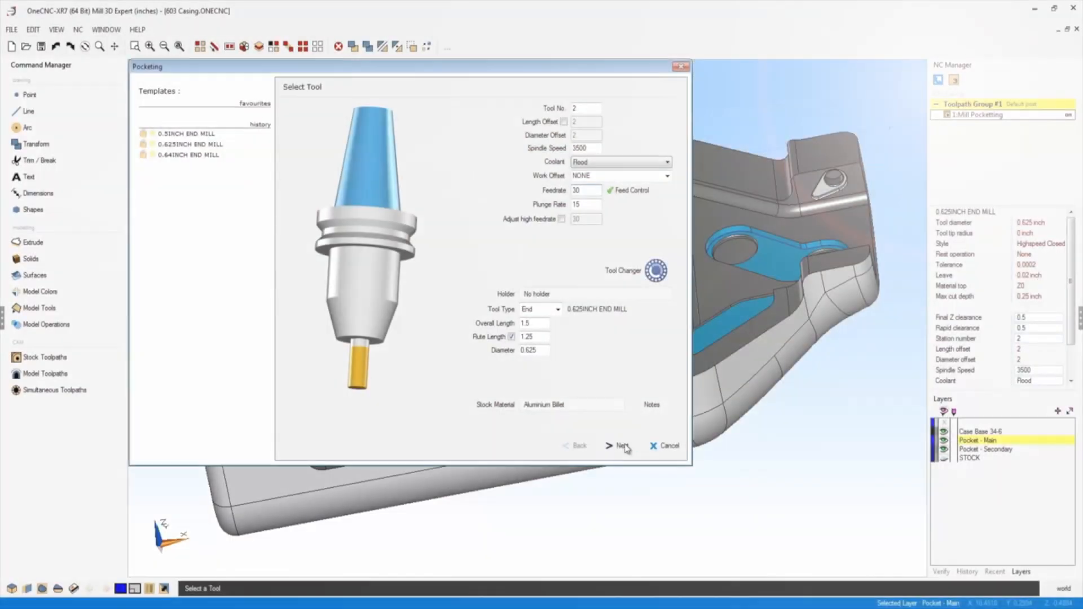
# Step: Finish the first 0.625 end mill pocketing toolpath and zoom in on the narrow slot
pyautogui.click(621, 446)
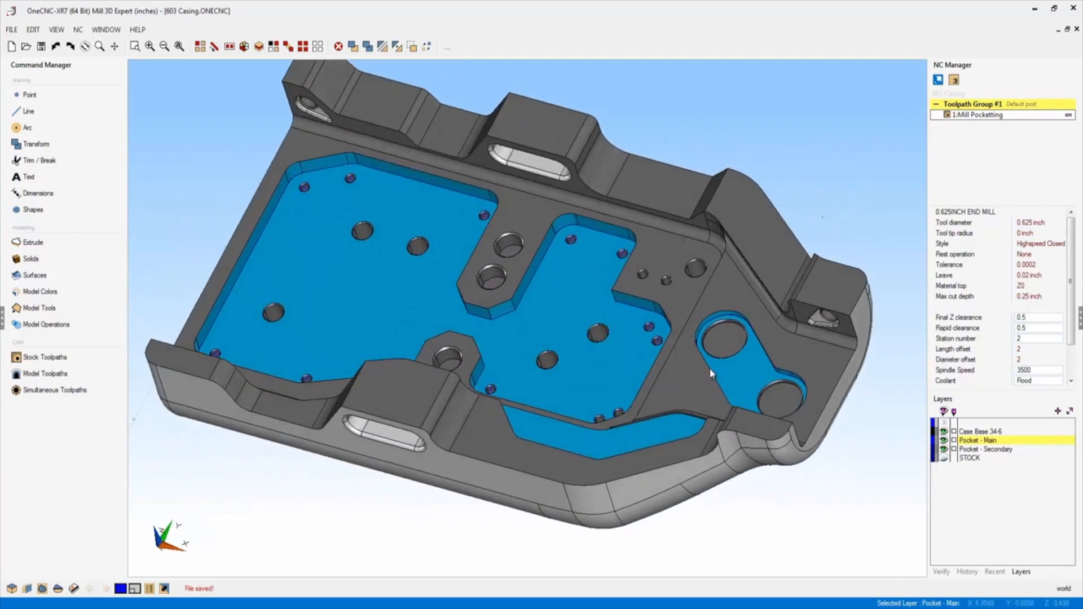
pyautogui.scroll(3)
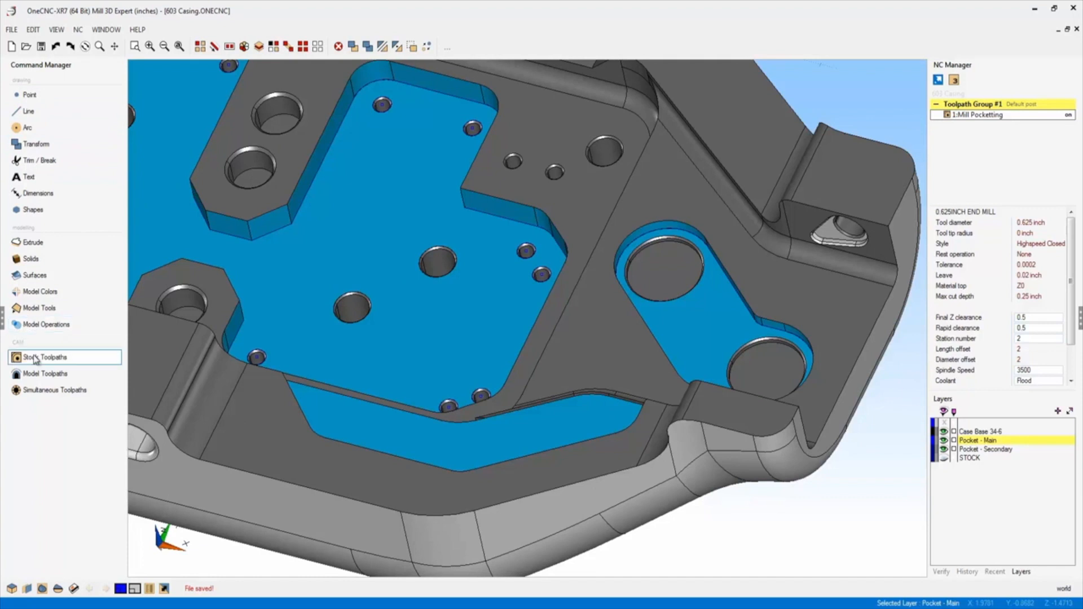
# Step: Start an HS Pocketing toolpath from Stock Toolpaths for the slot boundary
pyautogui.click(46, 358)
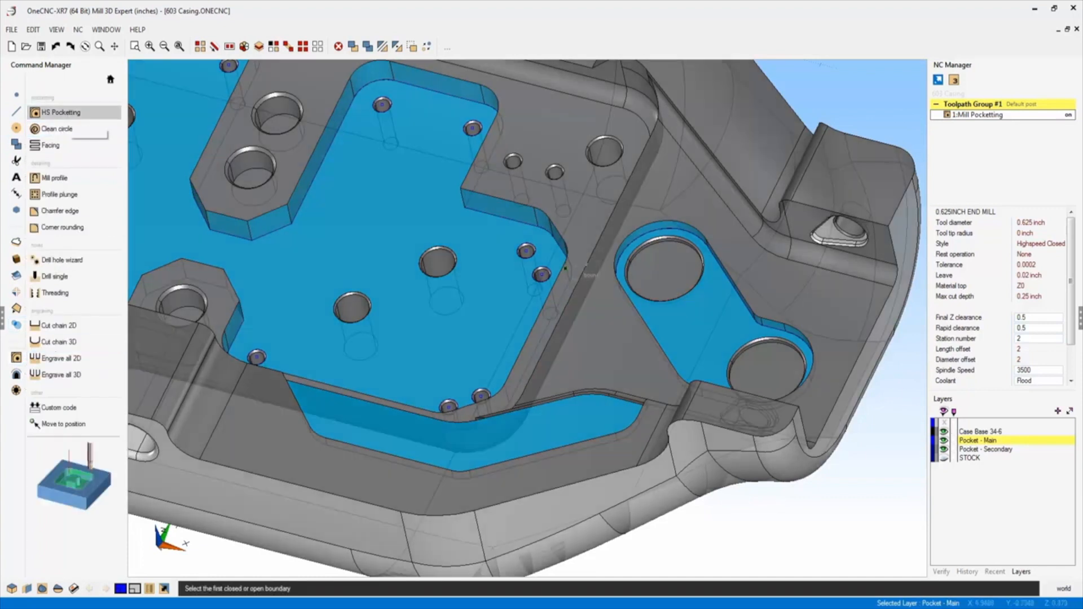
pyautogui.click(697, 290)
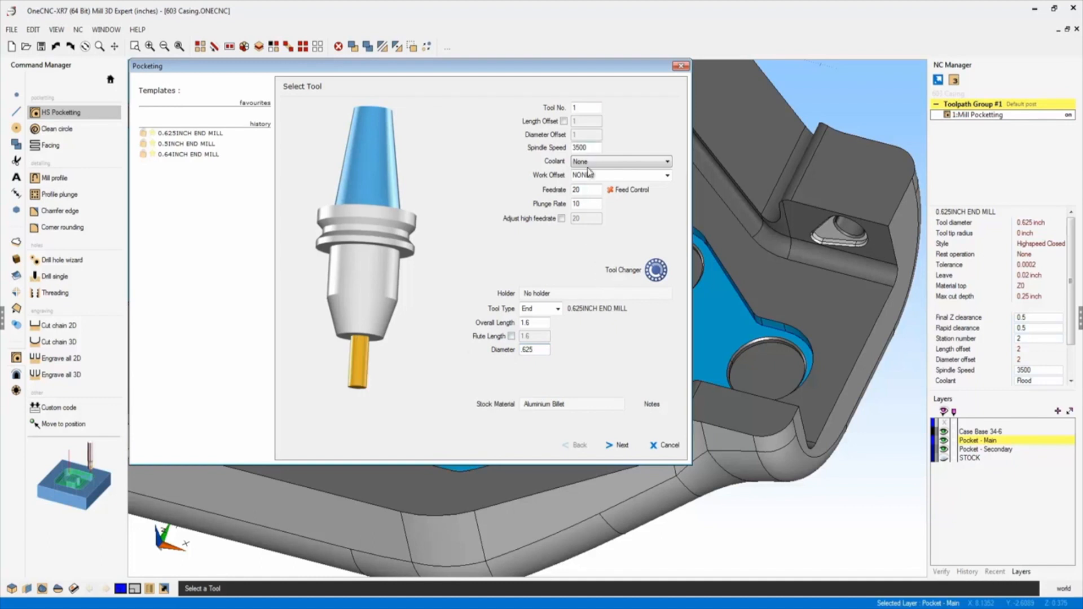
# Step: Accept the 0.625 end mill and the Rapid Z Plane clearances to reach Machining Style
pyautogui.click(619, 445)
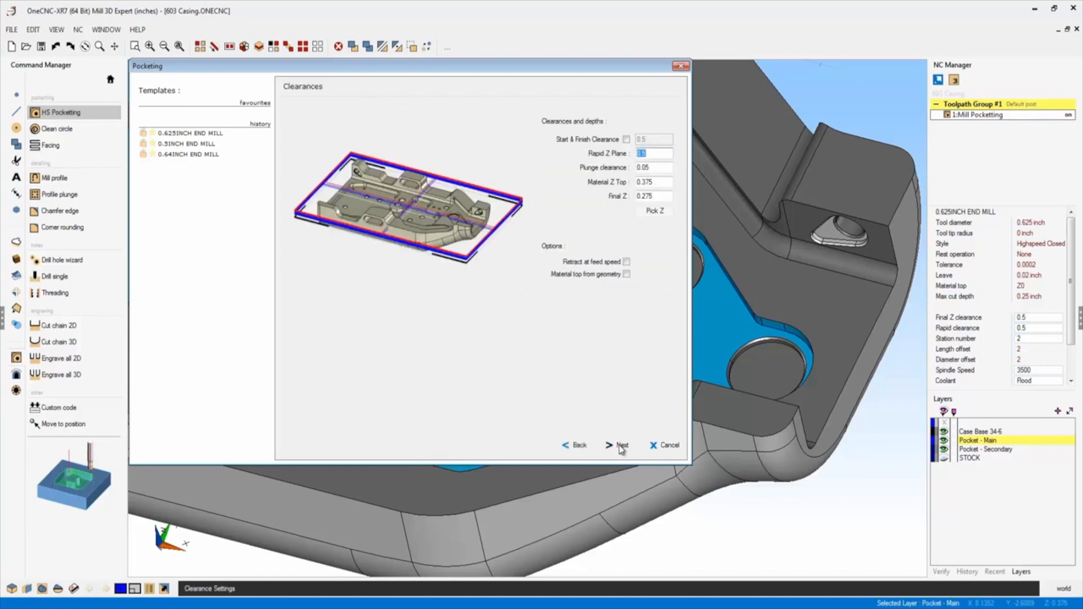
pyautogui.click(654, 152)
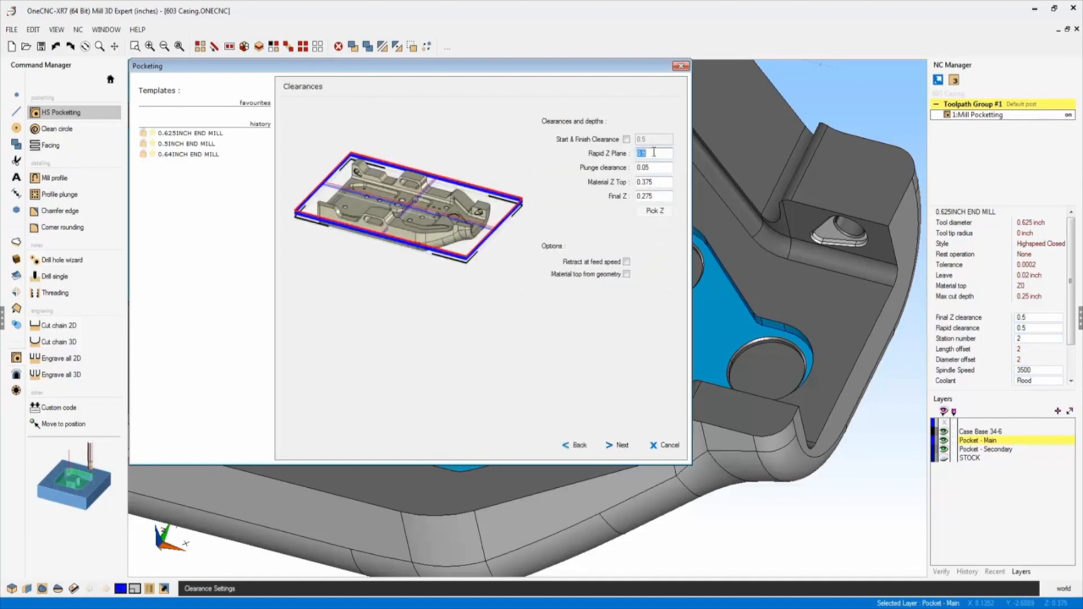
pyautogui.click(619, 444)
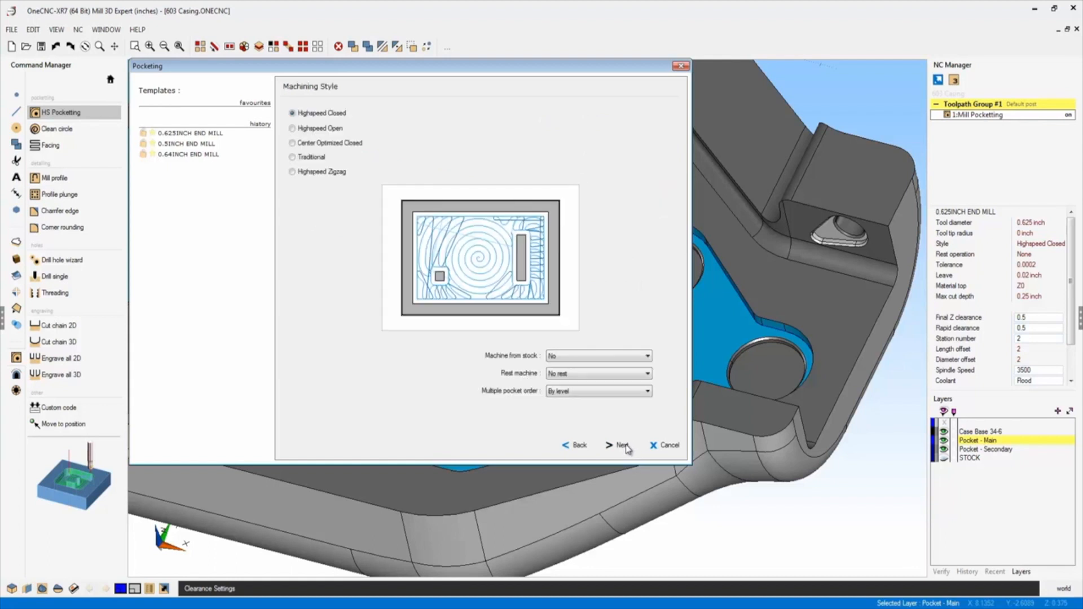
pyautogui.moveTo(620, 448)
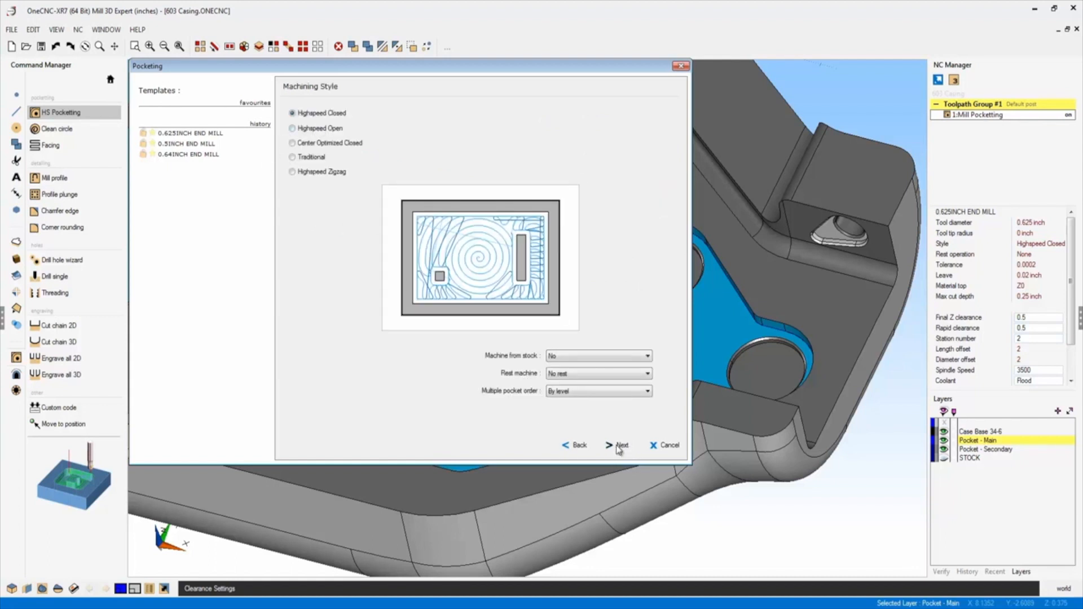
# Step: Keep Highspeed Closed, set a Ramp Helix entry with .157 helix diameter, and generate the toolpath
pyautogui.click(620, 445)
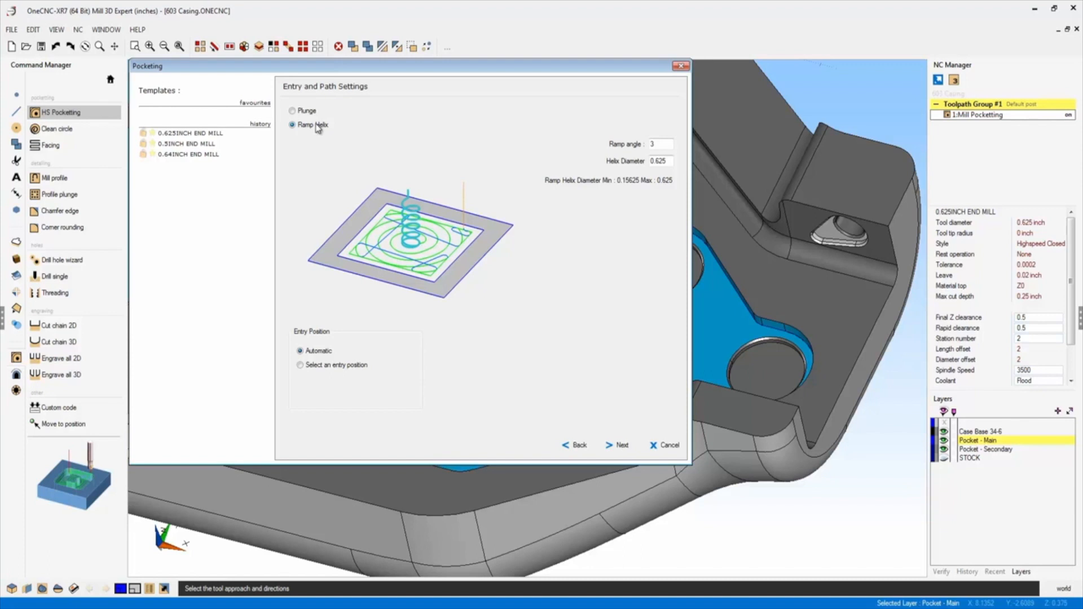
pyautogui.moveTo(608, 172)
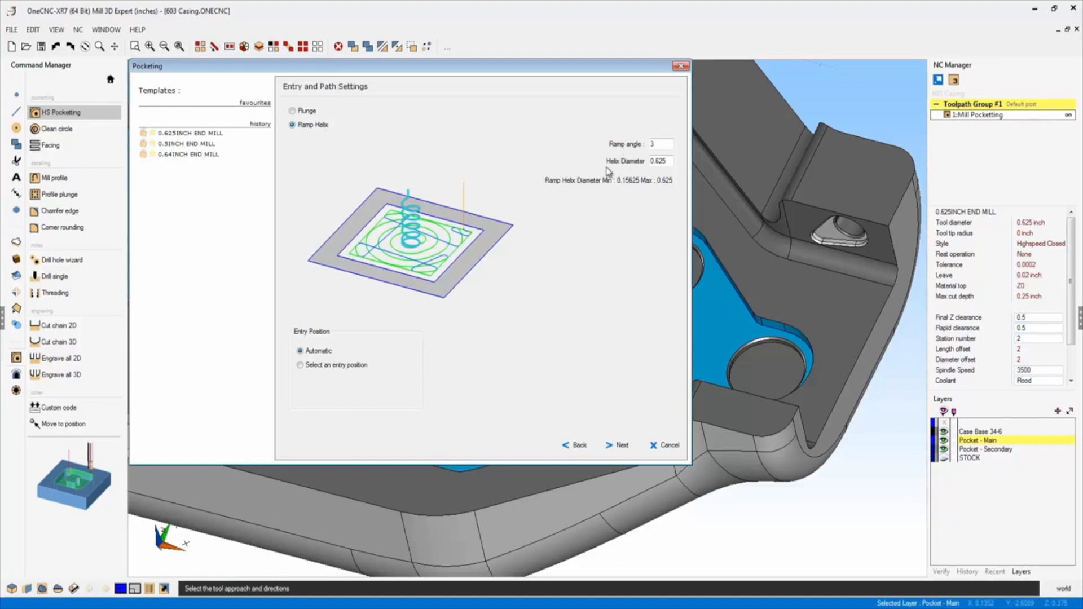
pyautogui.moveTo(543, 189)
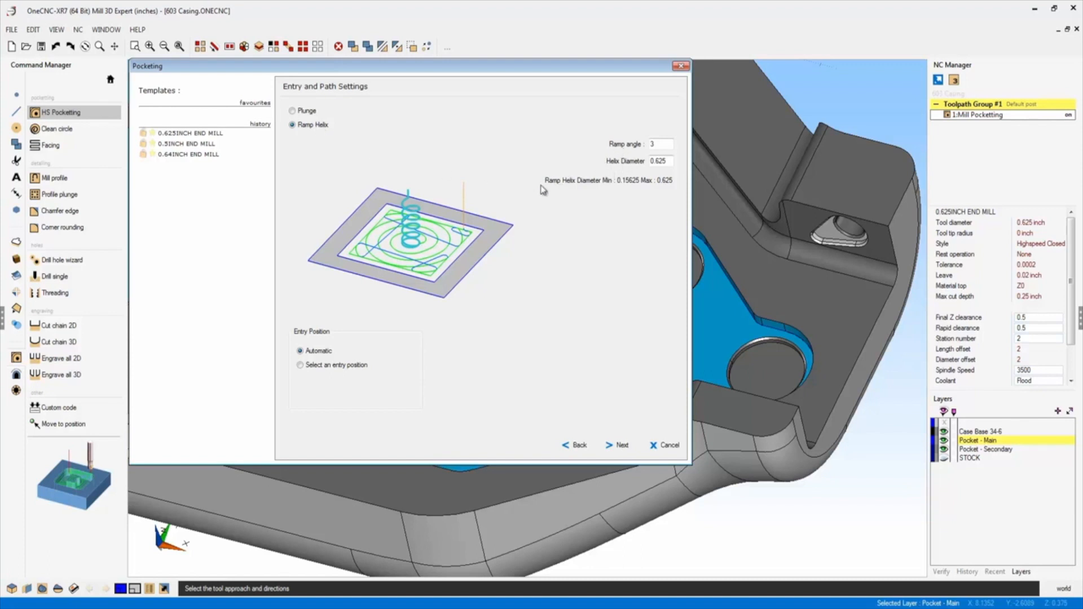
pyautogui.moveTo(580, 191)
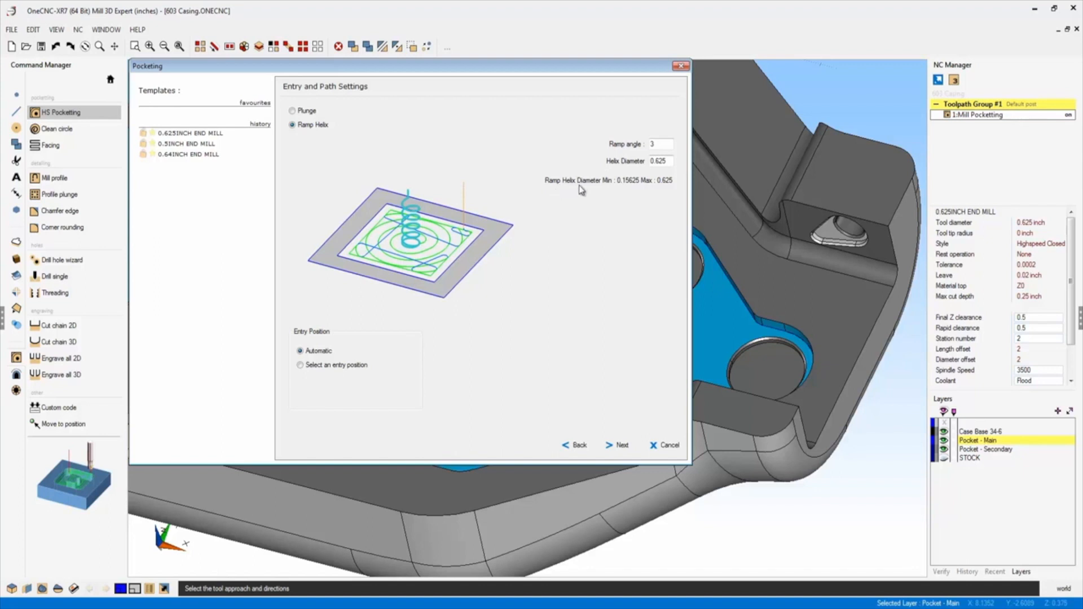
pyautogui.moveTo(621, 189)
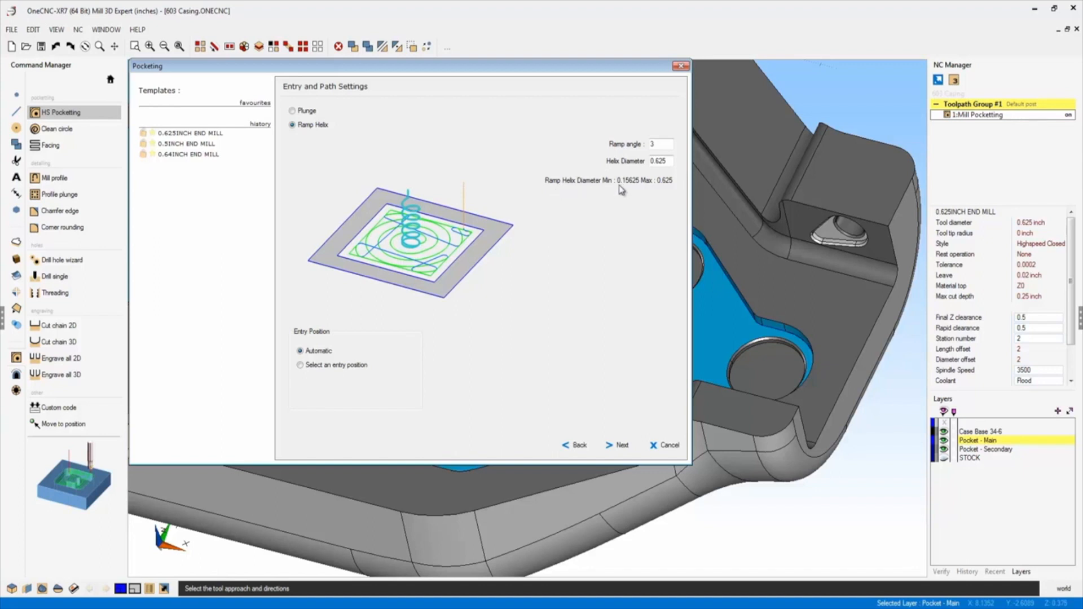
pyautogui.moveTo(654, 196)
pyautogui.write('.157')
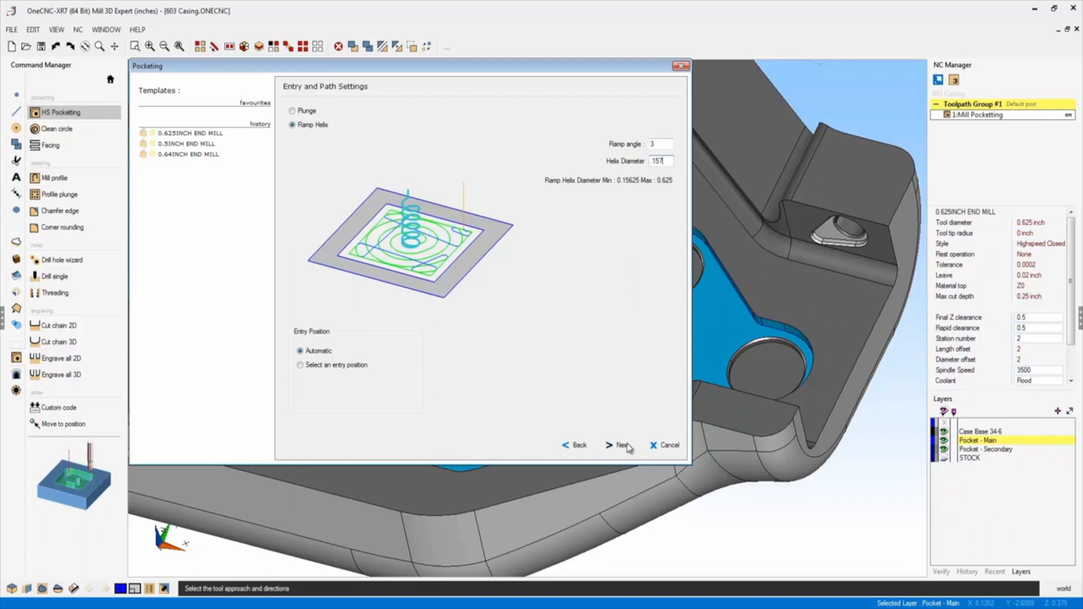
pyautogui.click(619, 444)
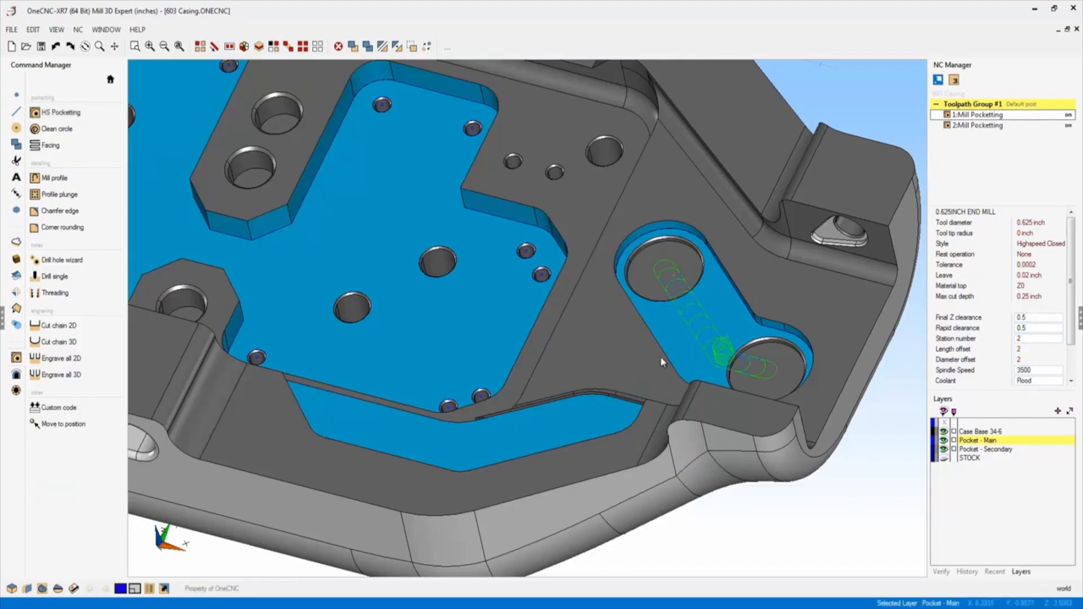
pyautogui.moveTo(729, 345)
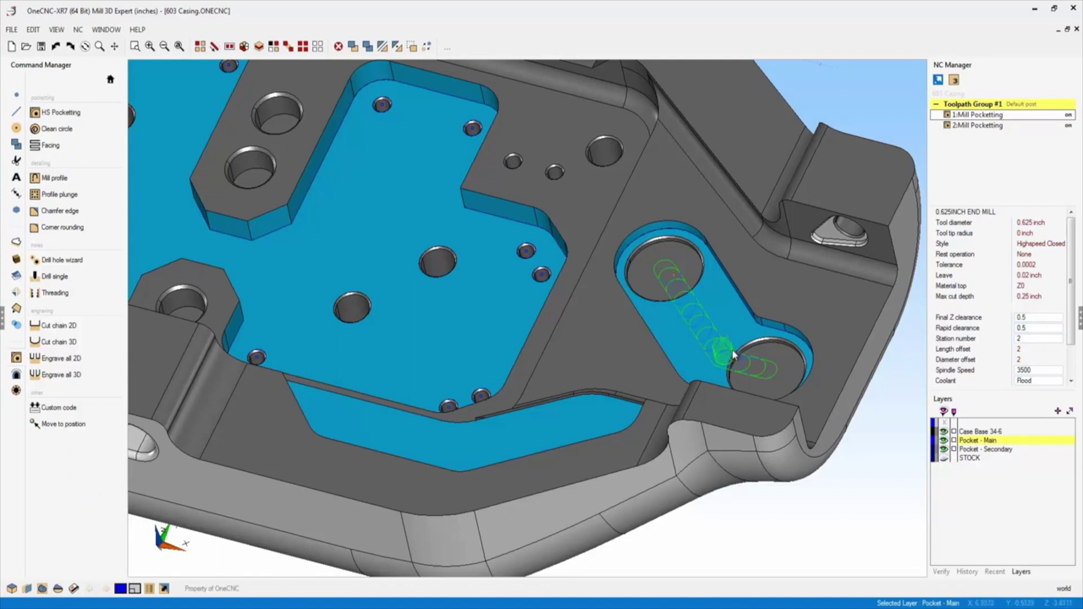
pyautogui.moveTo(725, 357)
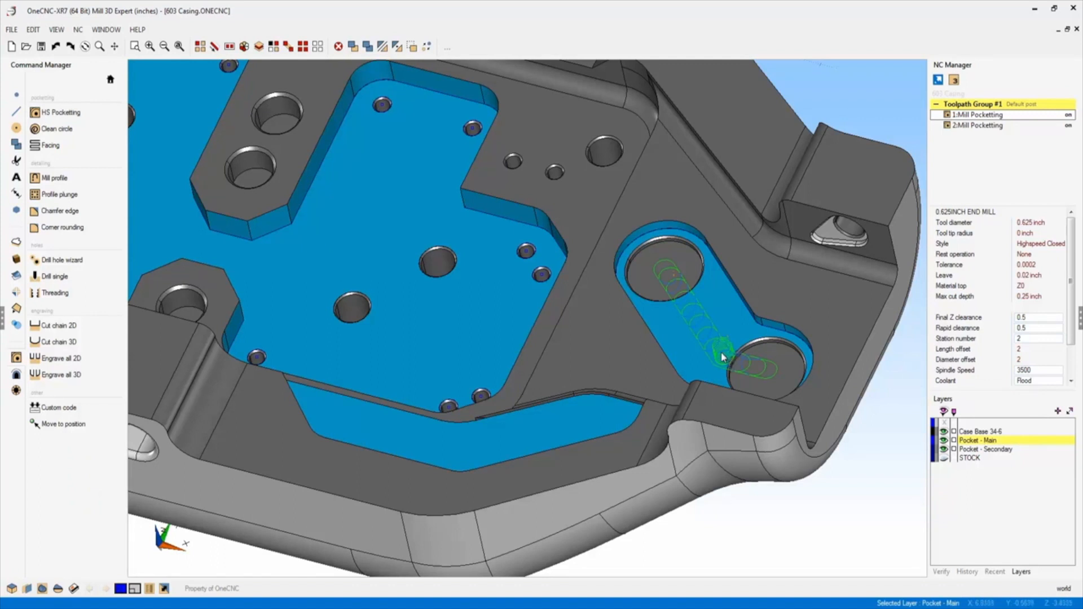